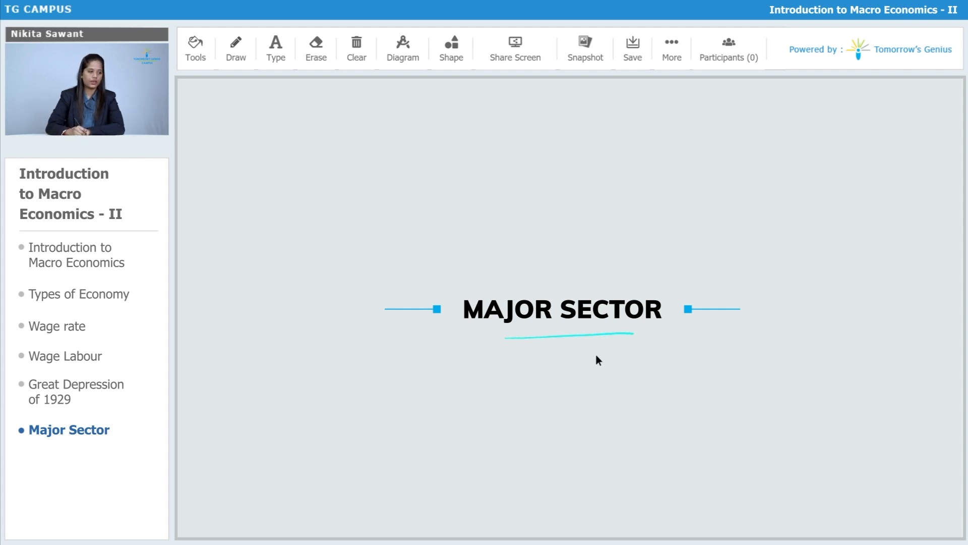
- Write '4 major sector' and 'National Income' in cyan below and beside the title
{"action": "left_click_drag", "start_coordinate": [593, 367], "coordinate": [617, 399]}
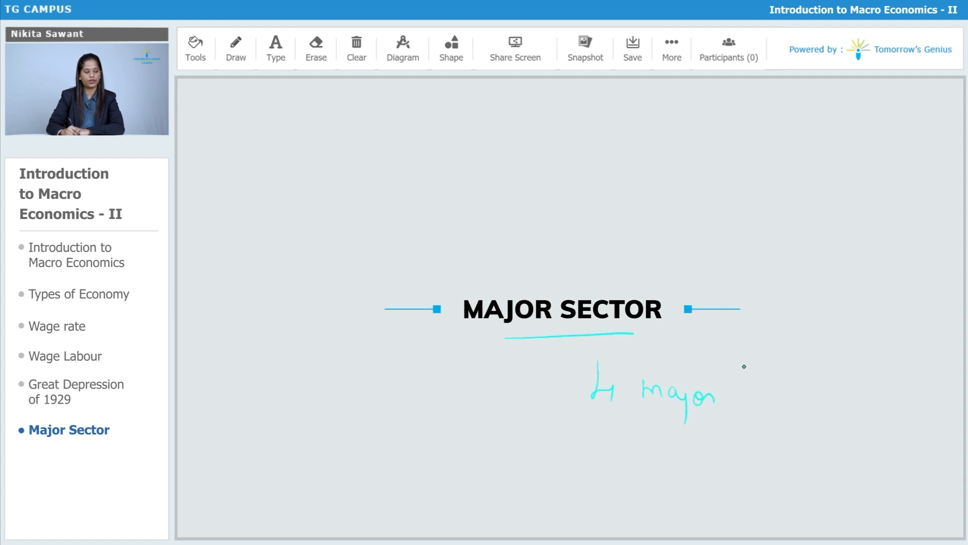
{"action": "left_click_drag", "start_coordinate": [735, 396], "coordinate": [803, 401]}
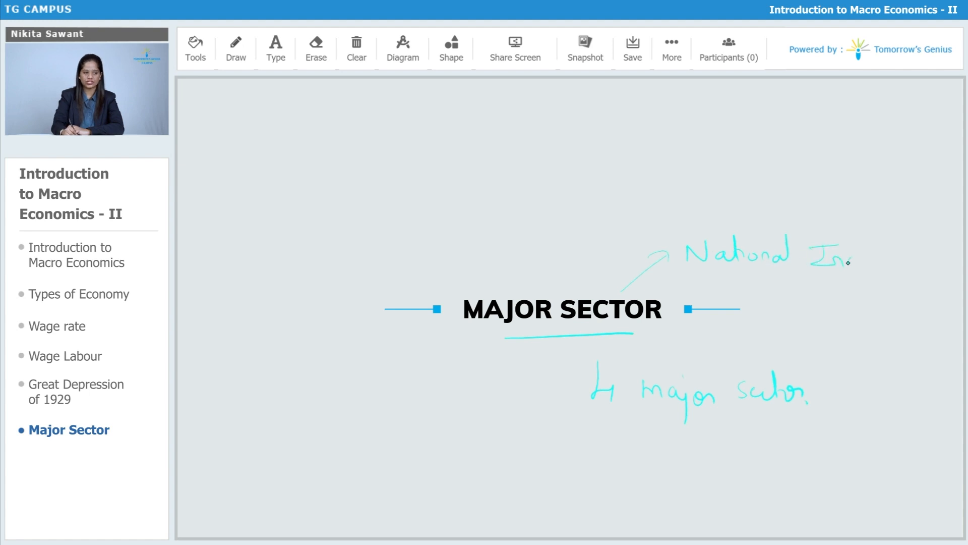
{"action": "left_click_drag", "start_coordinate": [834, 260], "coordinate": [895, 259]}
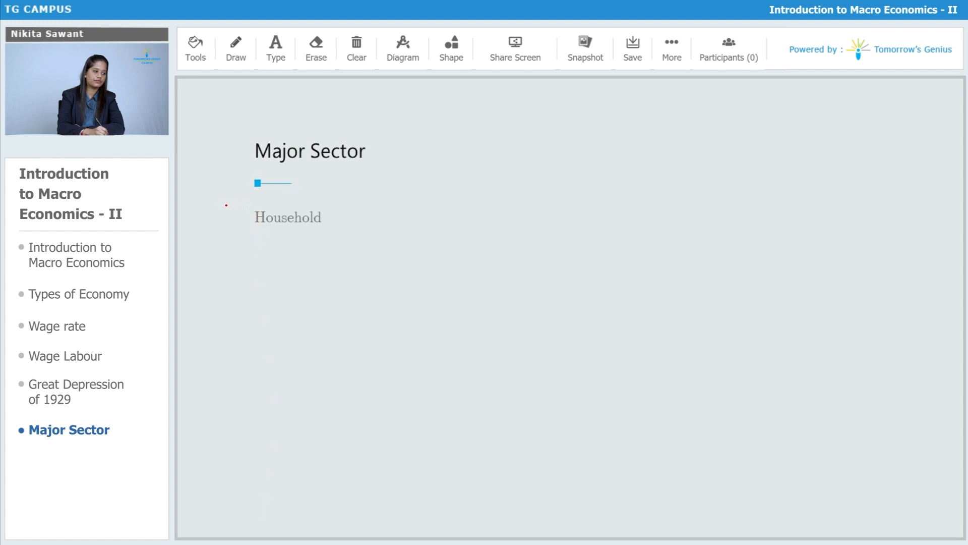
- Write '1)' before Household with red arrowed branches 'citizen & common people', 'Consume goods & services' and 'They get'
{"action": "left_click_drag", "start_coordinate": [235, 197], "coordinate": [334, 232]}
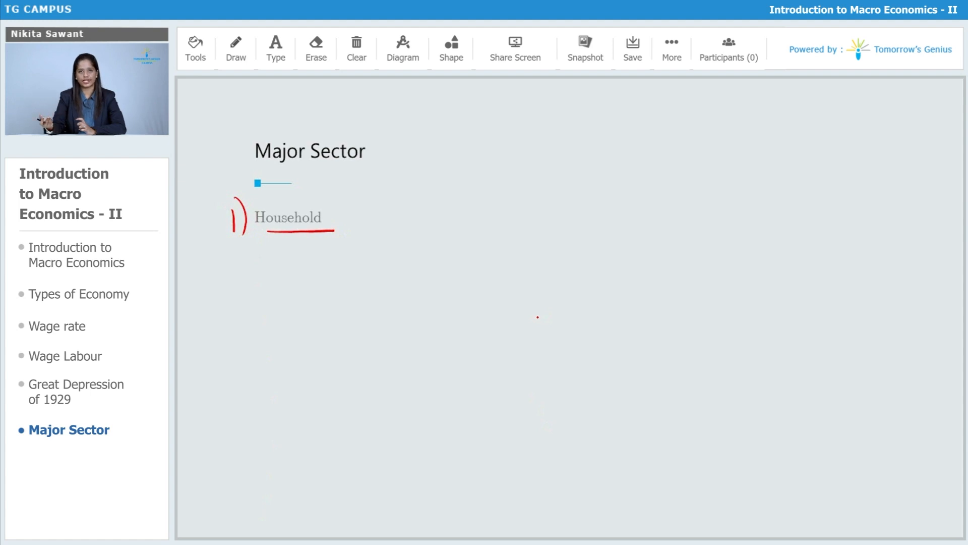
{"action": "left_click_drag", "start_coordinate": [302, 241], "coordinate": [297, 265]}
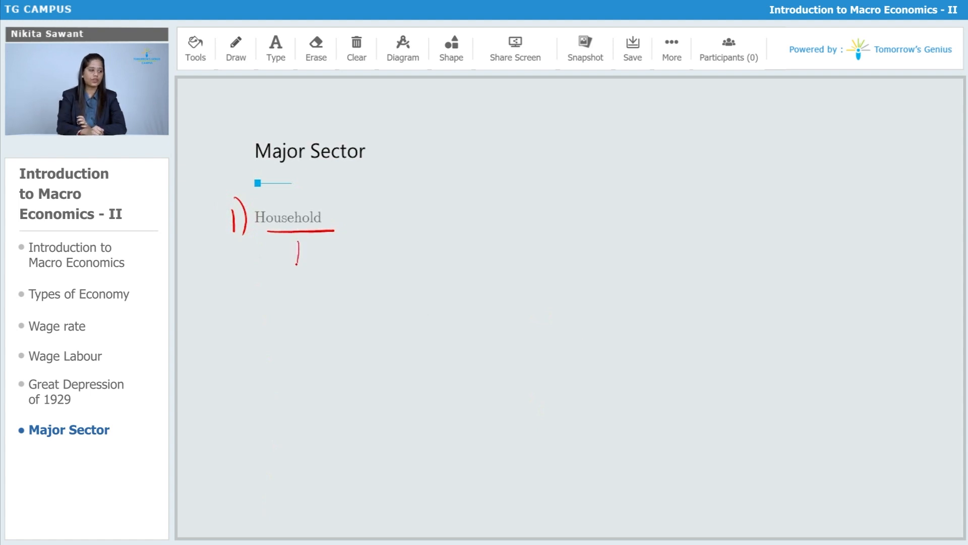
{"action": "left_click_drag", "start_coordinate": [293, 250], "coordinate": [383, 271]}
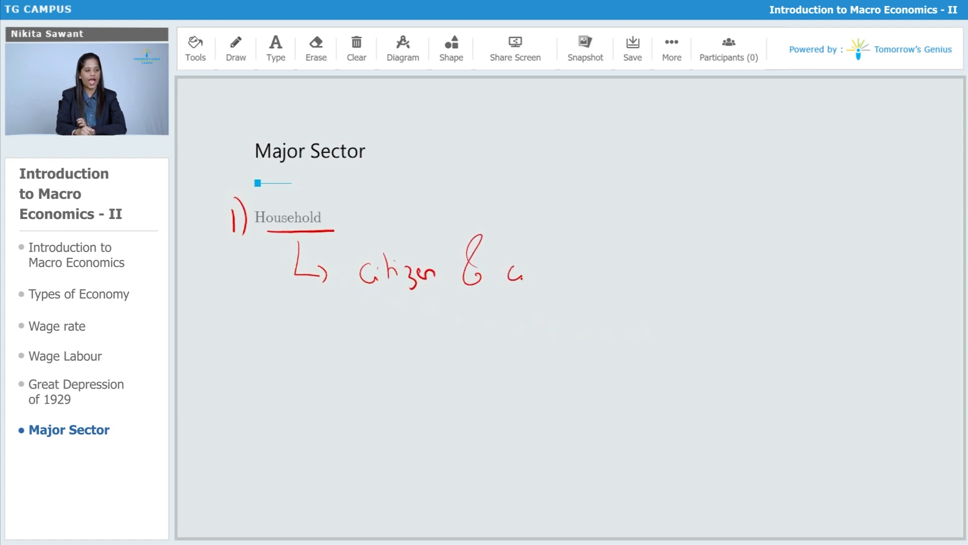
{"action": "left_click_drag", "start_coordinate": [512, 279], "coordinate": [612, 274]}
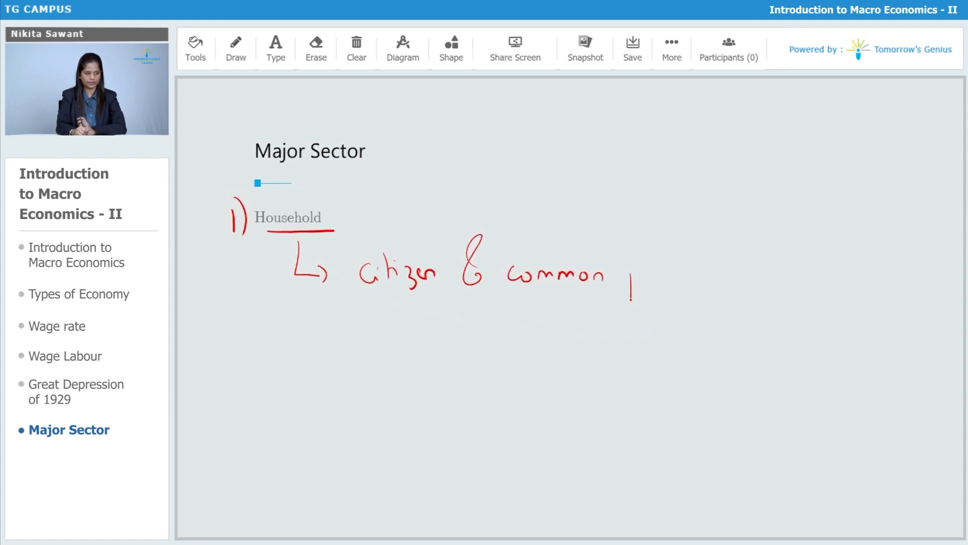
{"action": "left_click_drag", "start_coordinate": [629, 271], "coordinate": [698, 278]}
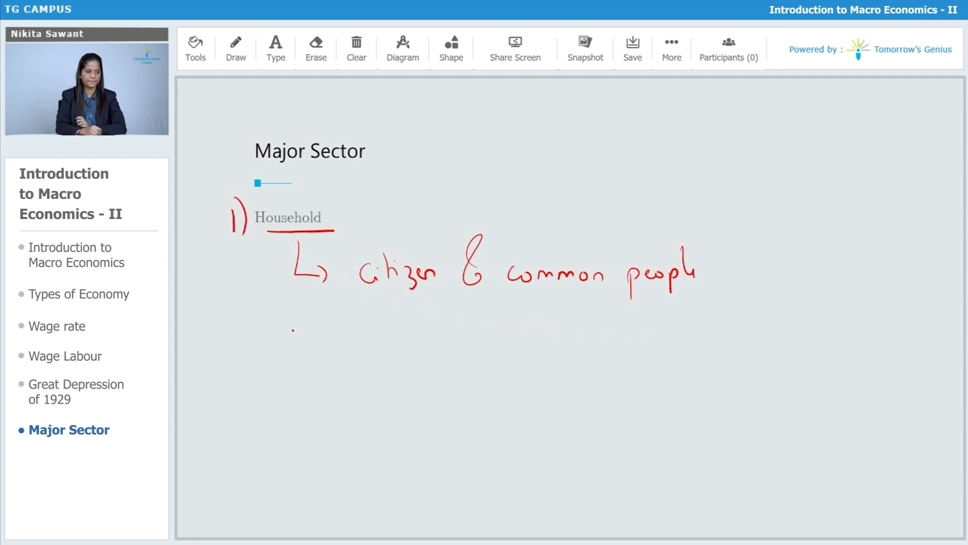
{"action": "left_click_drag", "start_coordinate": [302, 290], "coordinate": [433, 334]}
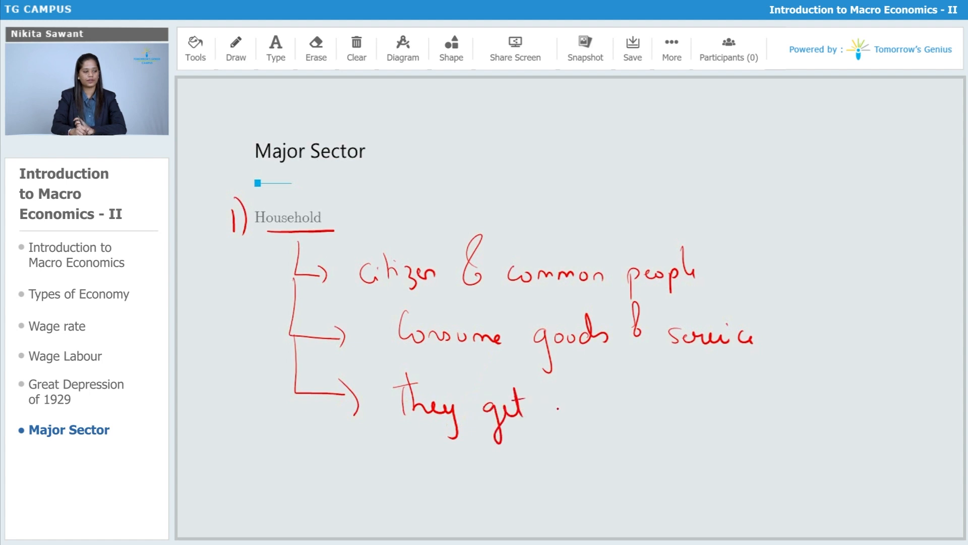
- Finish the third note as 'income in the form of factor payment' and draw a box around Household
{"action": "left_click_drag", "start_coordinate": [556, 407], "coordinate": [649, 410]}
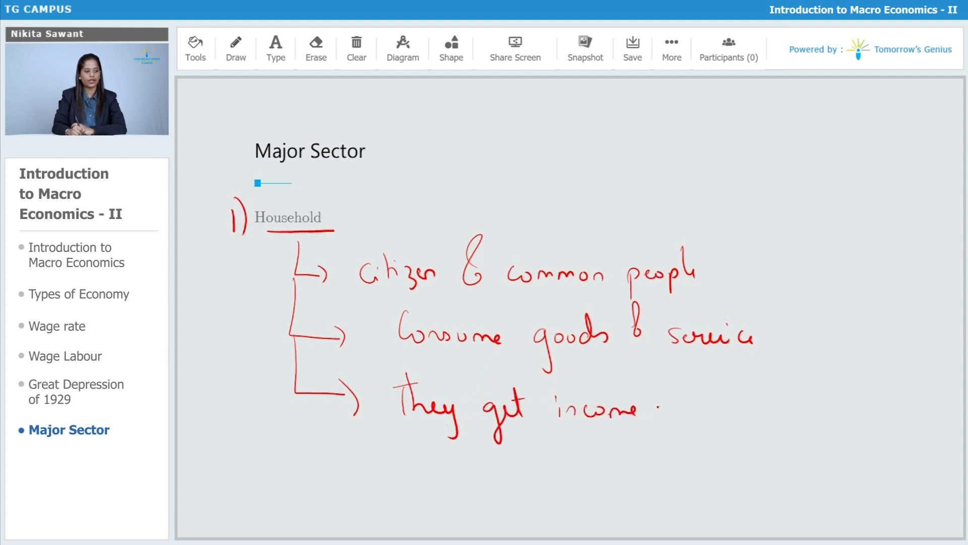
{"action": "left_click_drag", "start_coordinate": [663, 408], "coordinate": [775, 408]}
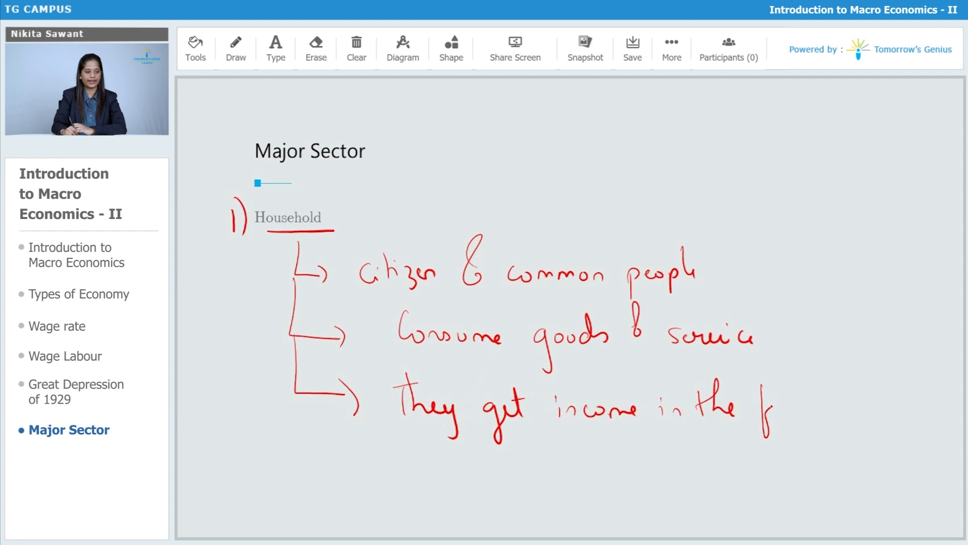
{"action": "left_click_drag", "start_coordinate": [765, 407], "coordinate": [840, 419]}
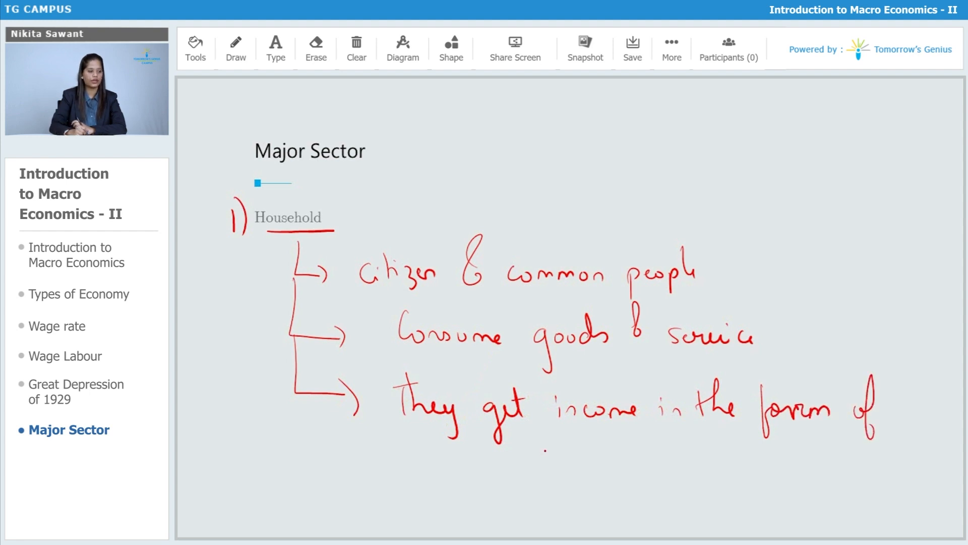
{"action": "left_click_drag", "start_coordinate": [544, 460], "coordinate": [648, 459]}
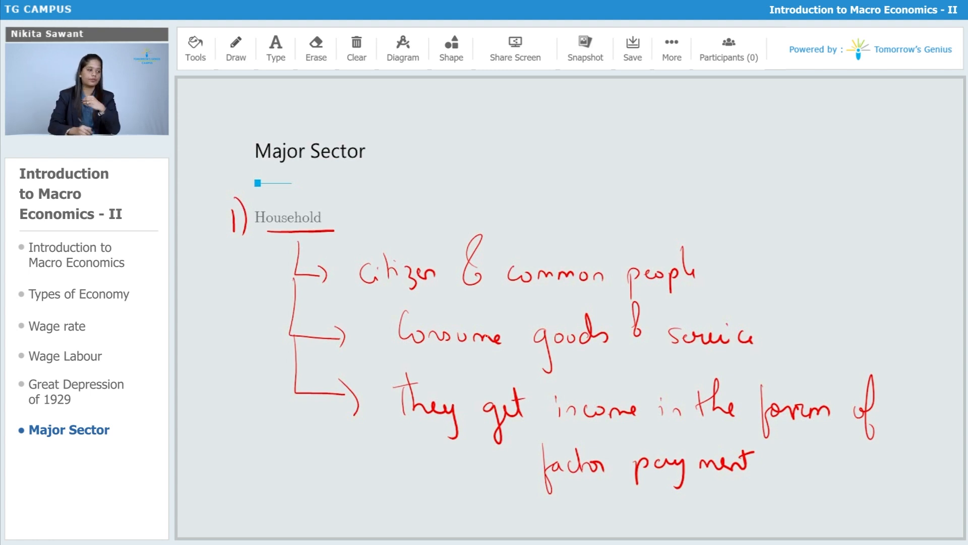
{"action": "left_click_drag", "start_coordinate": [254, 204], "coordinate": [334, 229]}
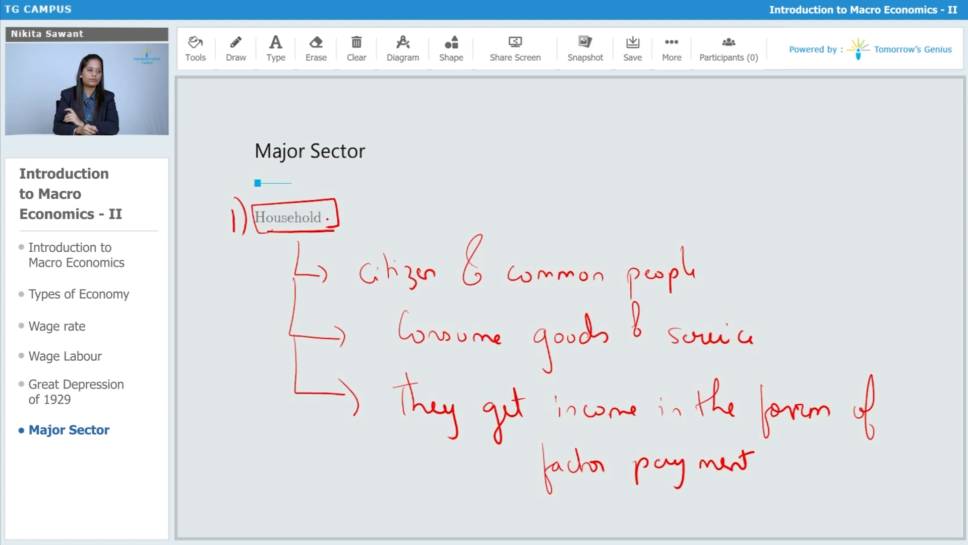
- Underline 'citizen & common people', 'income in' and 'Consume', and enclose the income note in parentheses
{"action": "left_click_drag", "start_coordinate": [361, 293], "coordinate": [649, 300]}
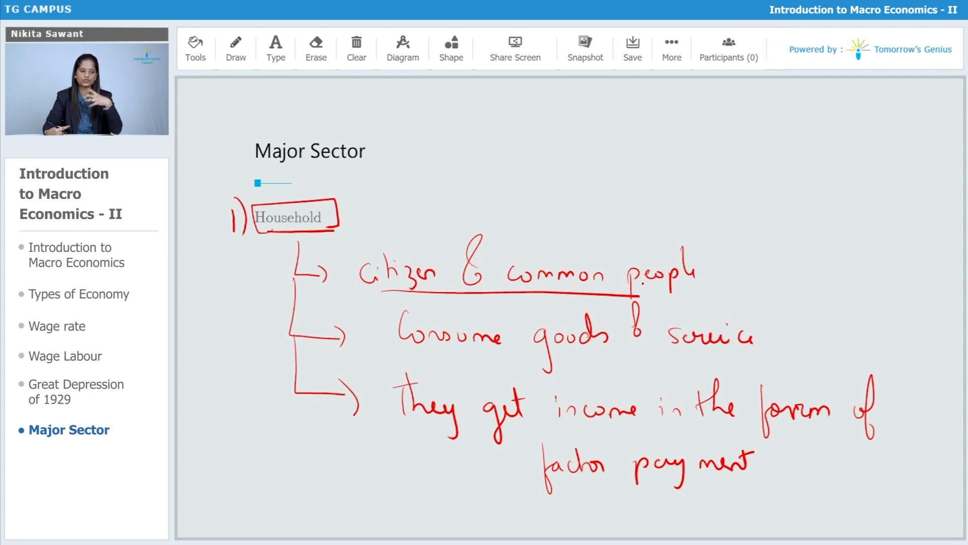
{"action": "left_click_drag", "start_coordinate": [559, 426], "coordinate": [676, 425]}
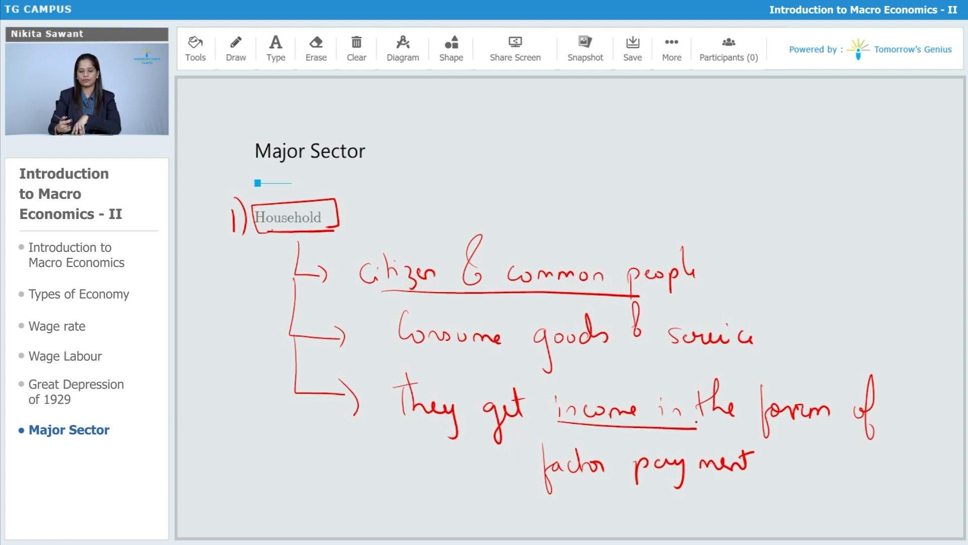
{"action": "left_click_drag", "start_coordinate": [376, 376], "coordinate": [380, 432]}
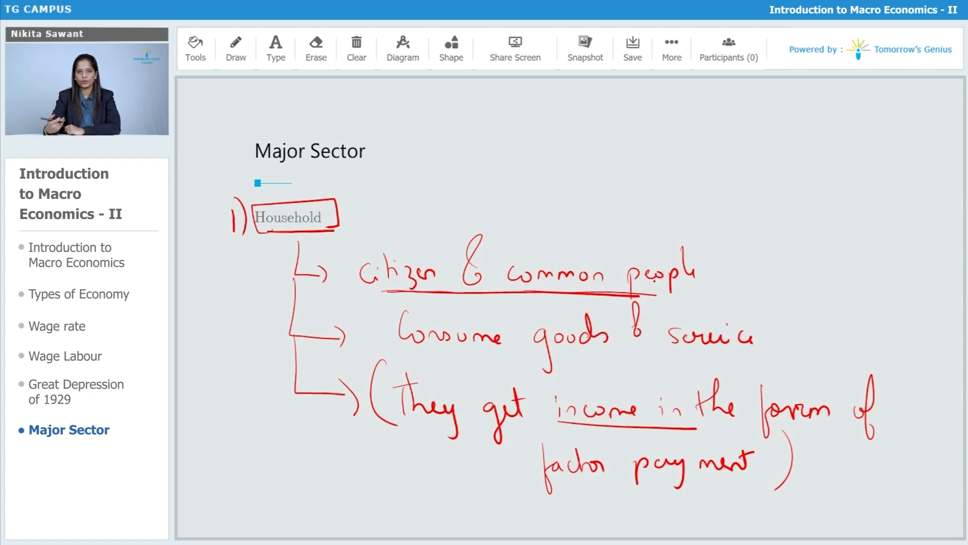
{"action": "left_click_drag", "start_coordinate": [413, 355], "coordinate": [506, 355]}
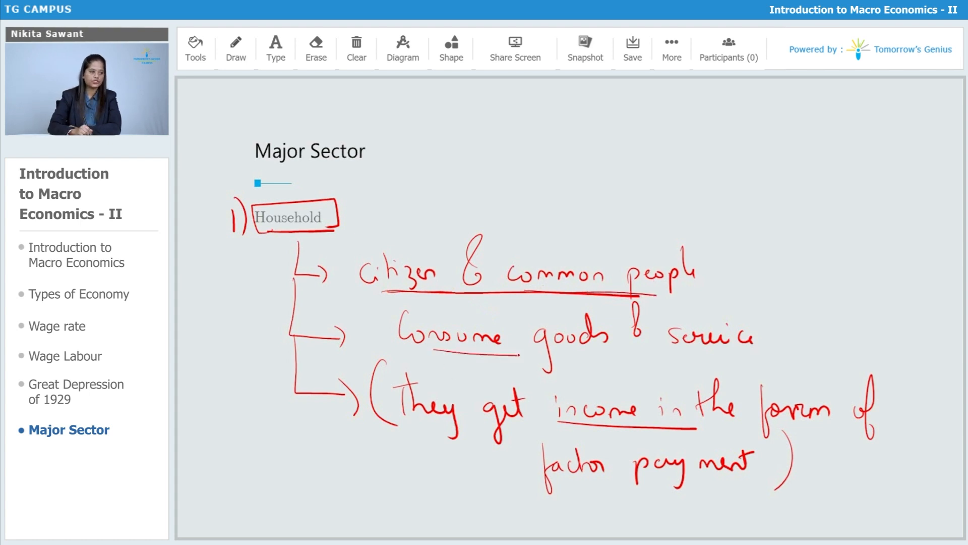